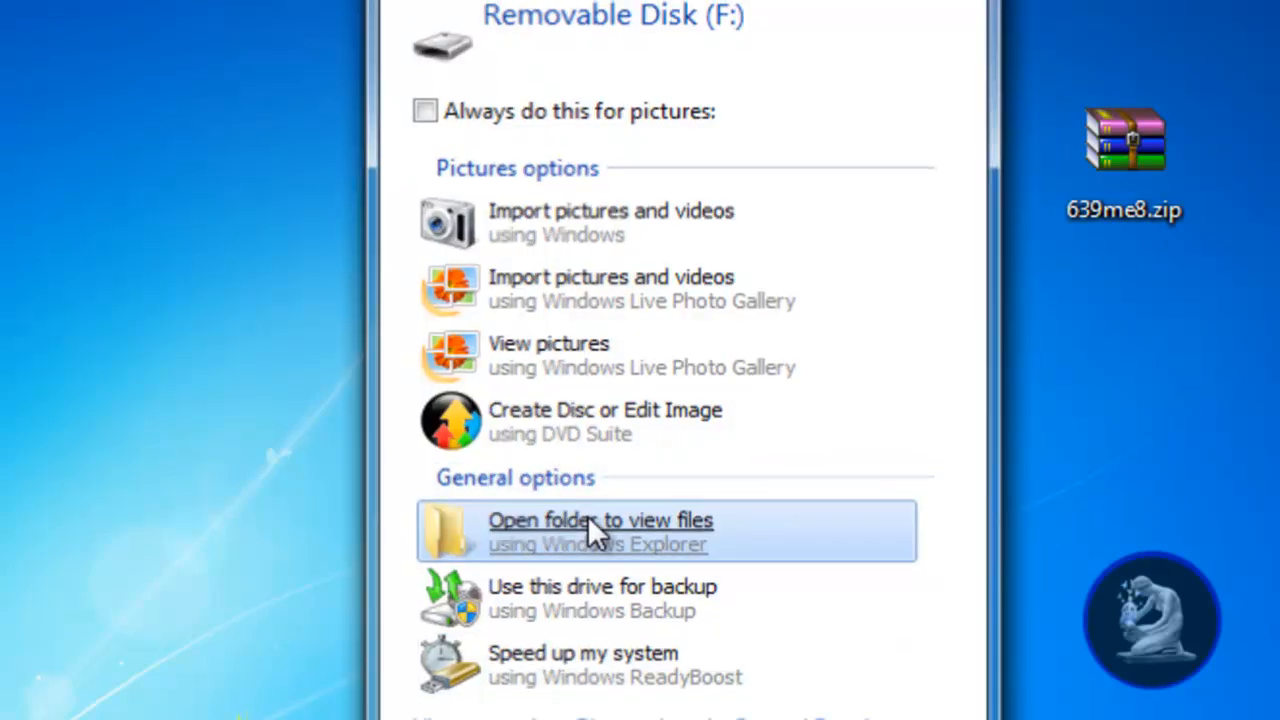
# Choose 'Open folder to view files' for Removable Disk (F:), dismissing the AutoPlay prompt
pyautogui.click(600, 520)
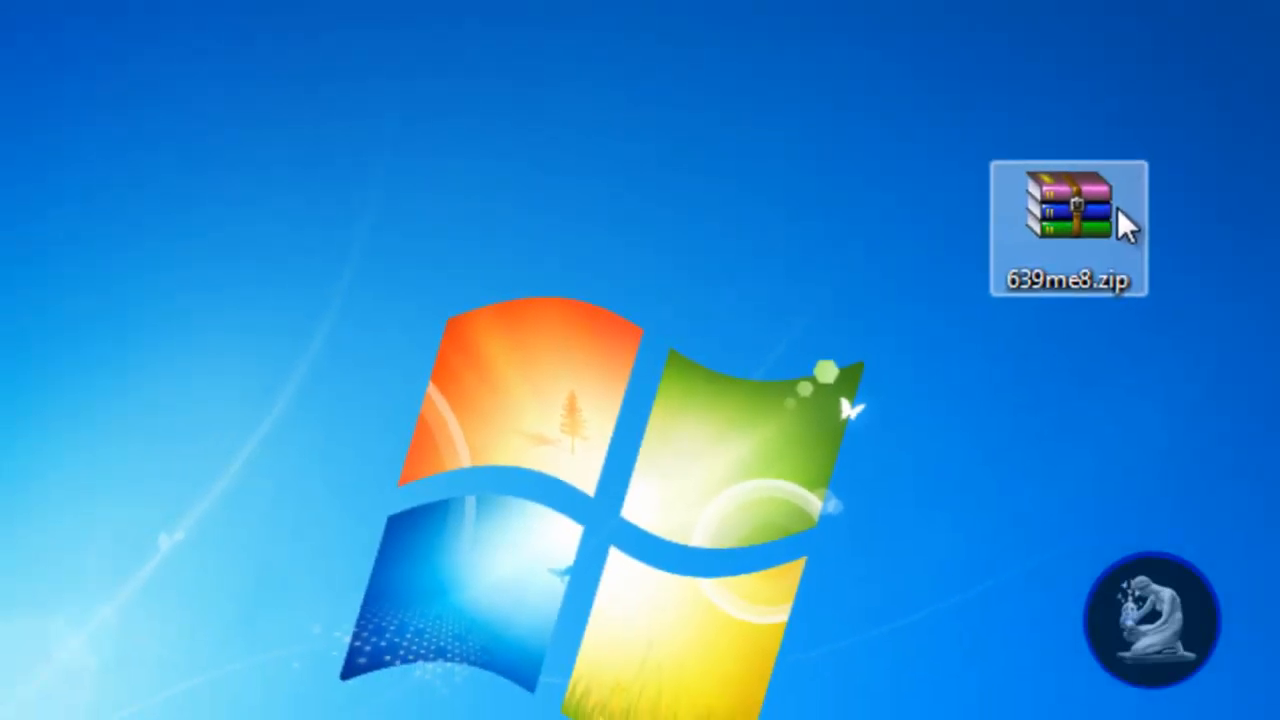
# Open 639me8.zip in WinRAR and browse into release639me8\UPDATE to show EBOOT.PBP
pyautogui.doubleClick(1065, 220)
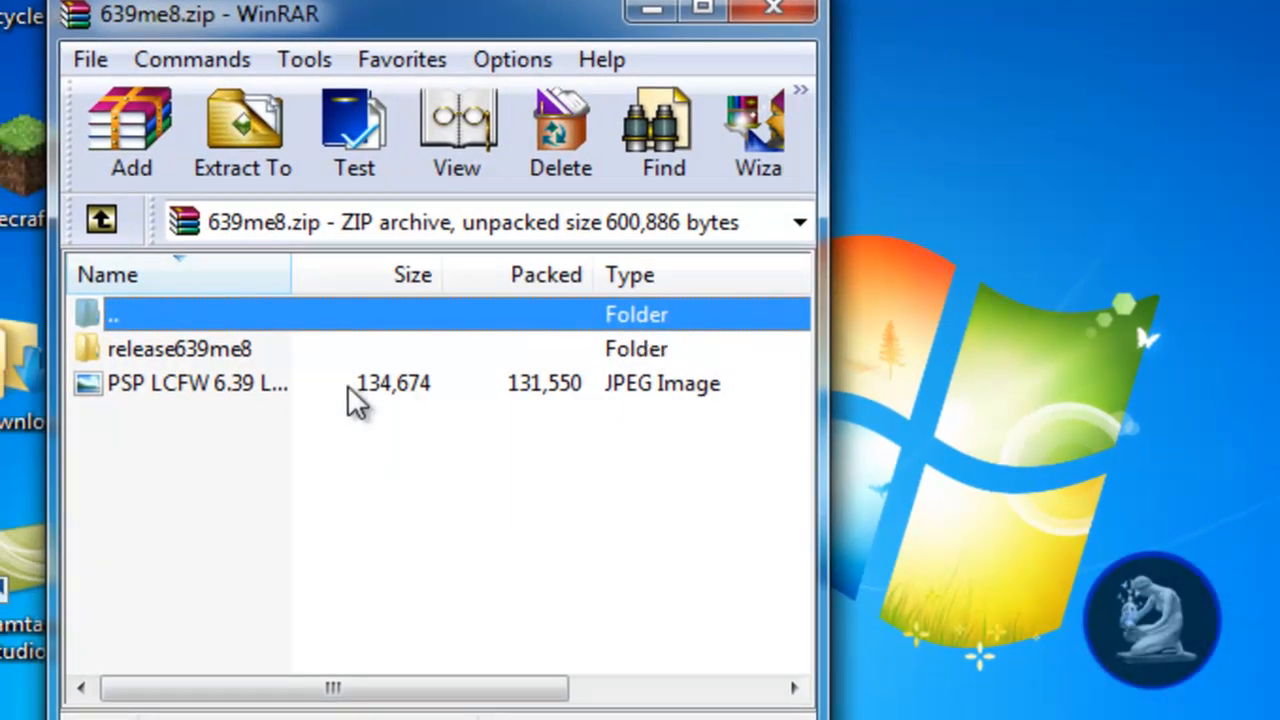
pyautogui.click(180, 348)
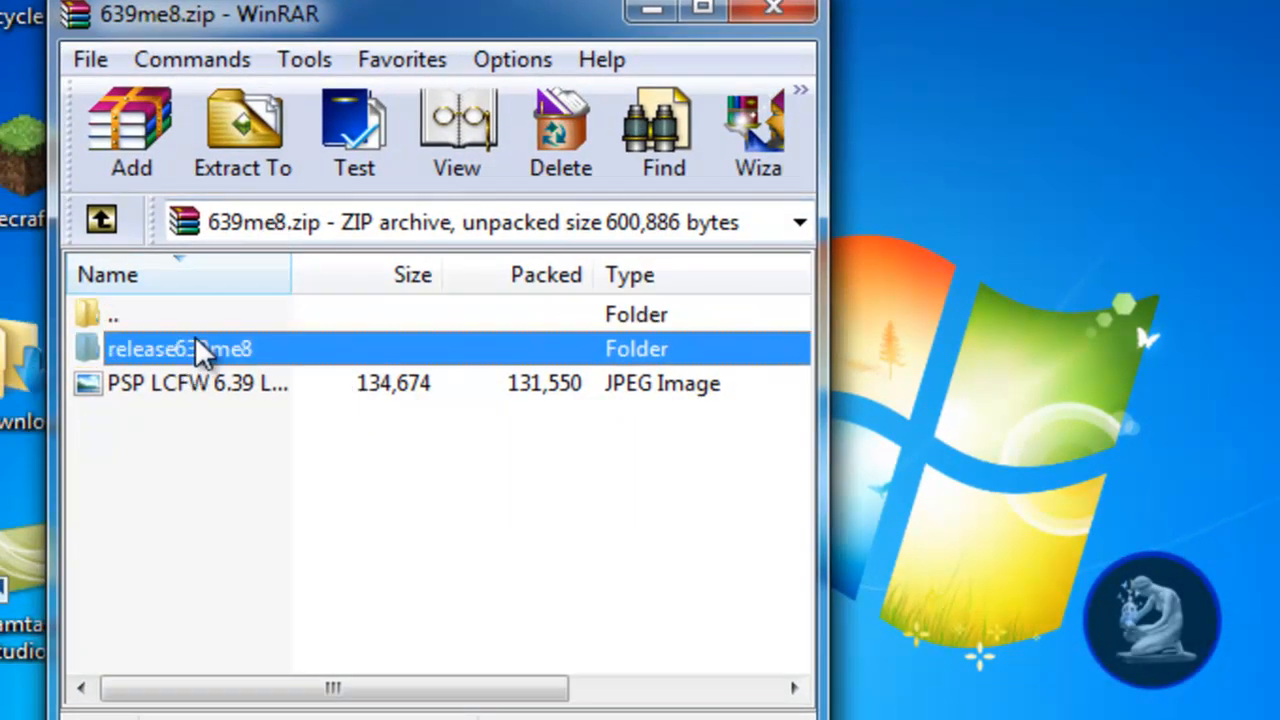
pyautogui.doubleClick(180, 348)
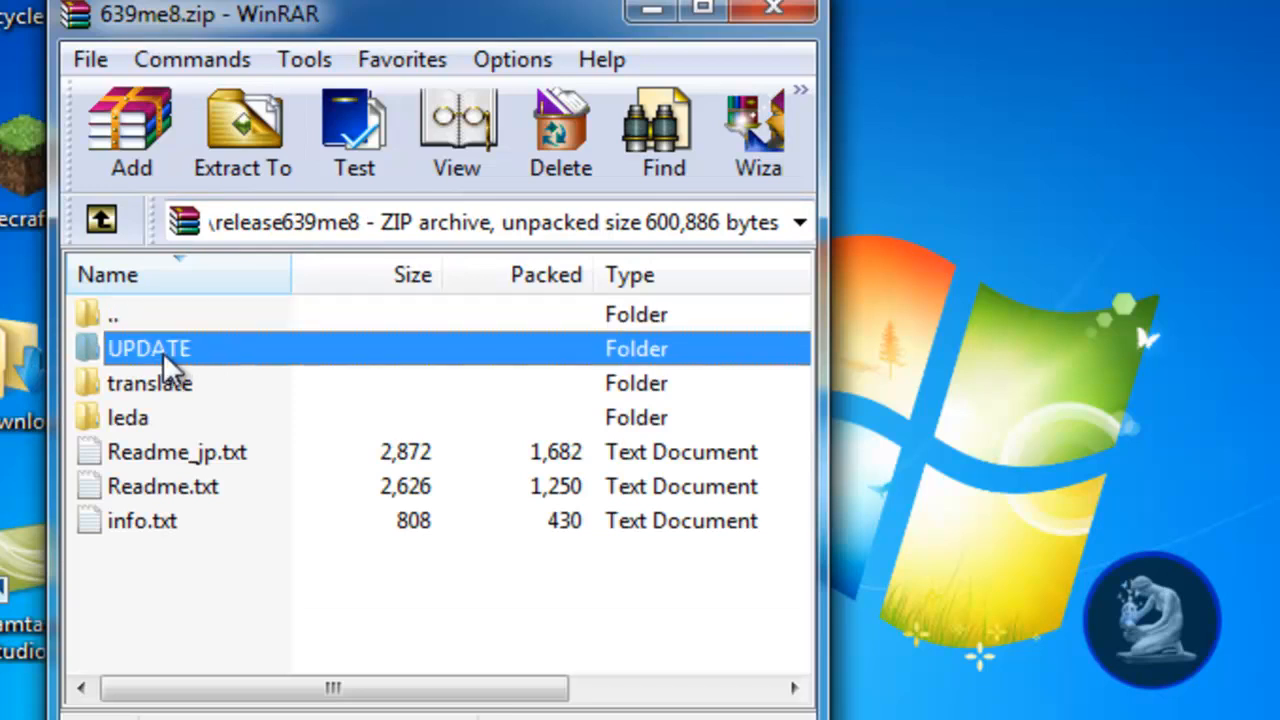
pyautogui.doubleClick(149, 348)
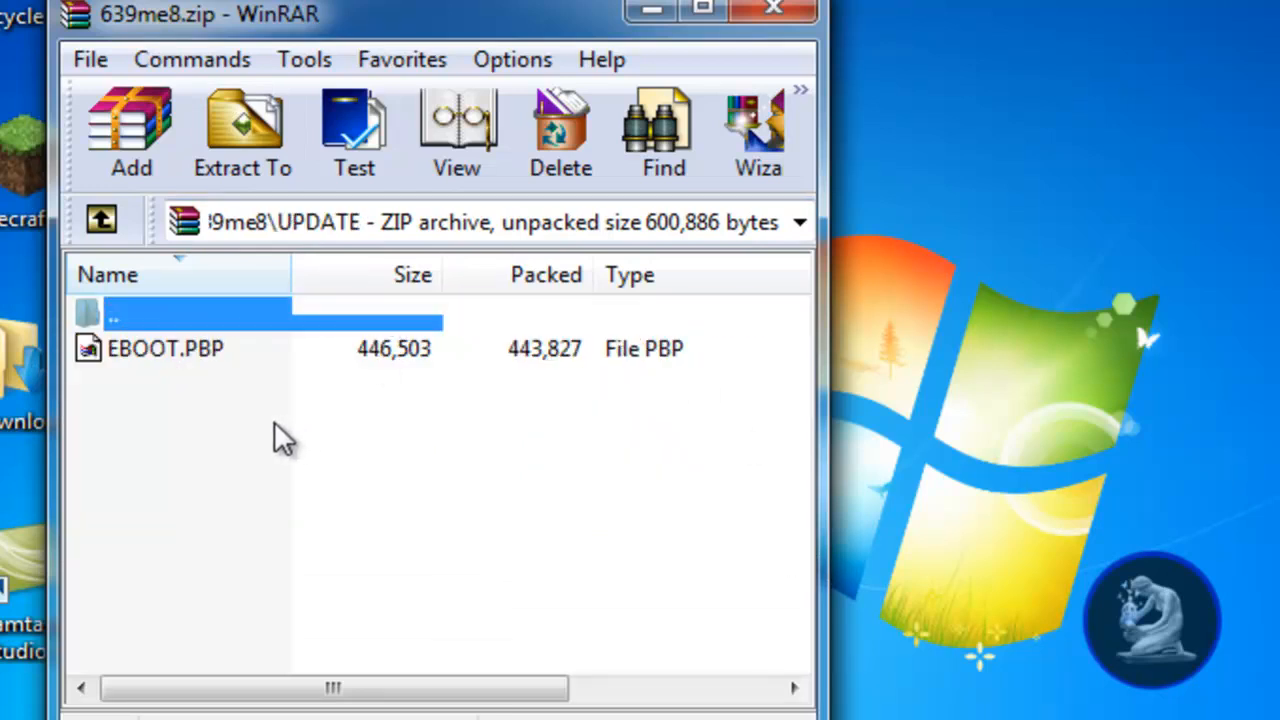